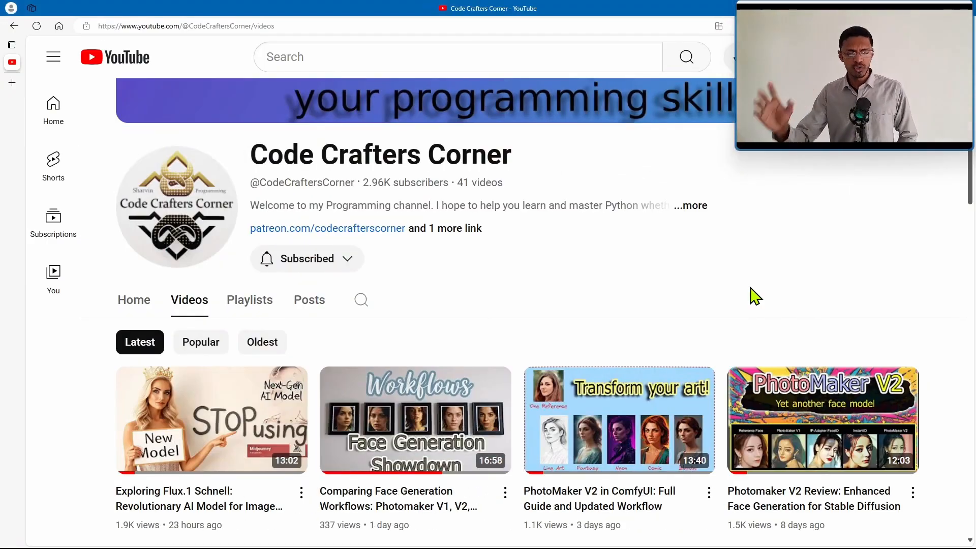
{"action": "mouse_move", "coordinate": [649, 273]}
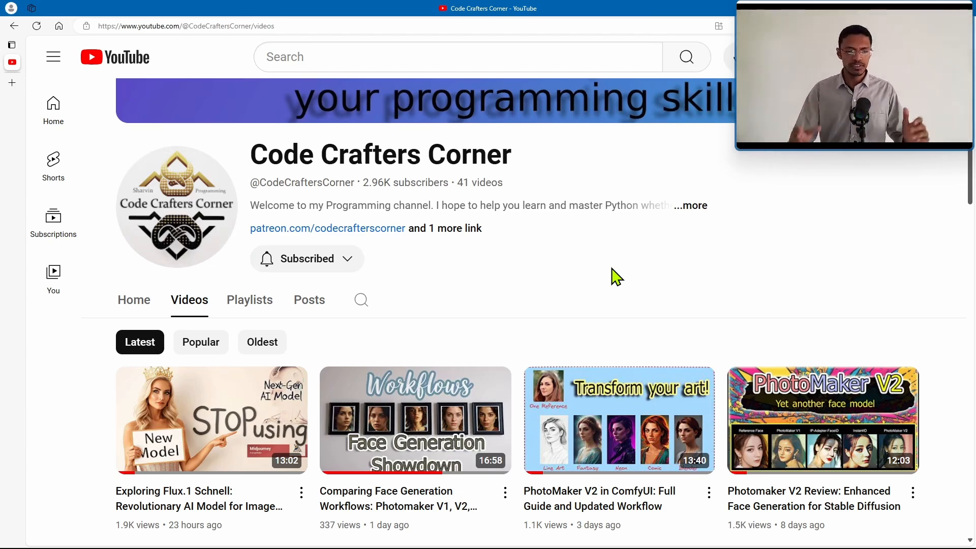
{"action": "mouse_move", "coordinate": [624, 270]}
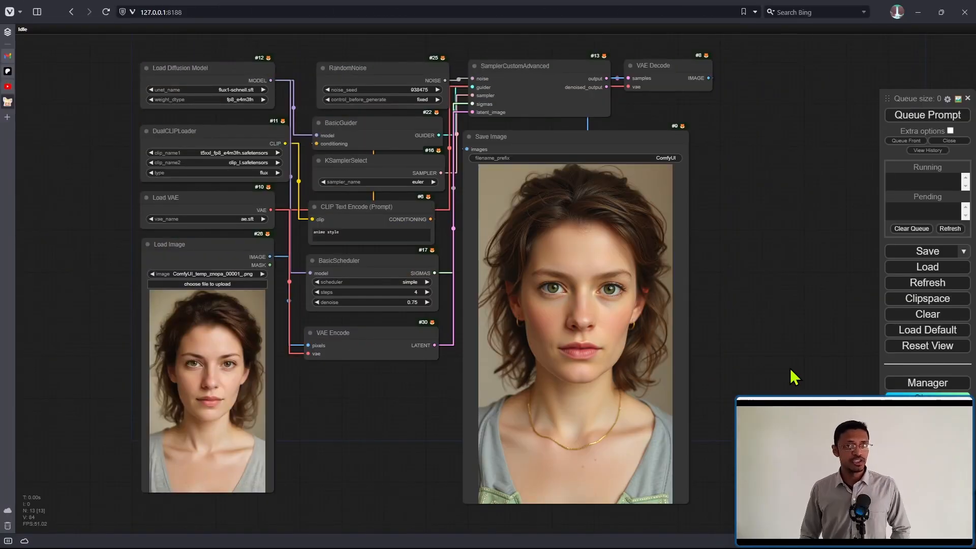
{"action": "mouse_move", "coordinate": [785, 378]}
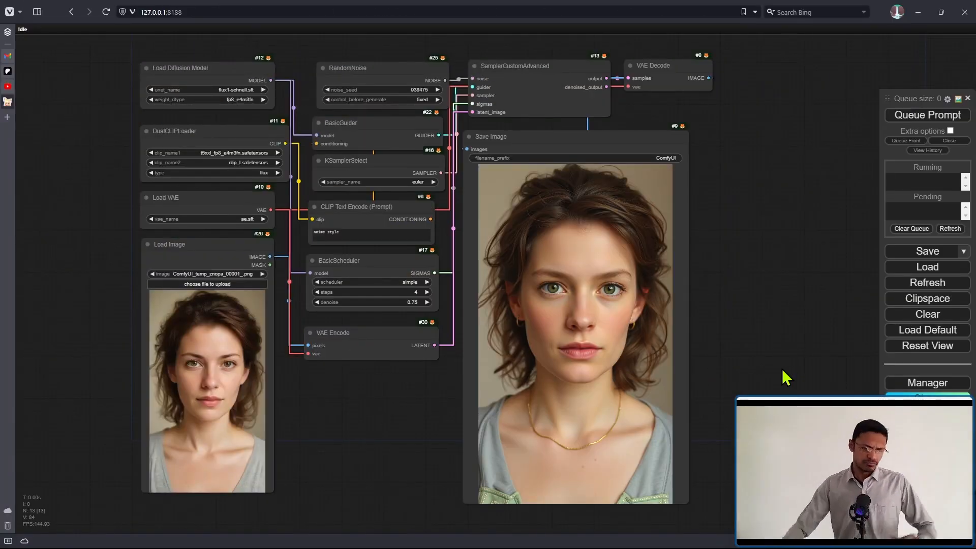
{"action": "mouse_move", "coordinate": [622, 418]}
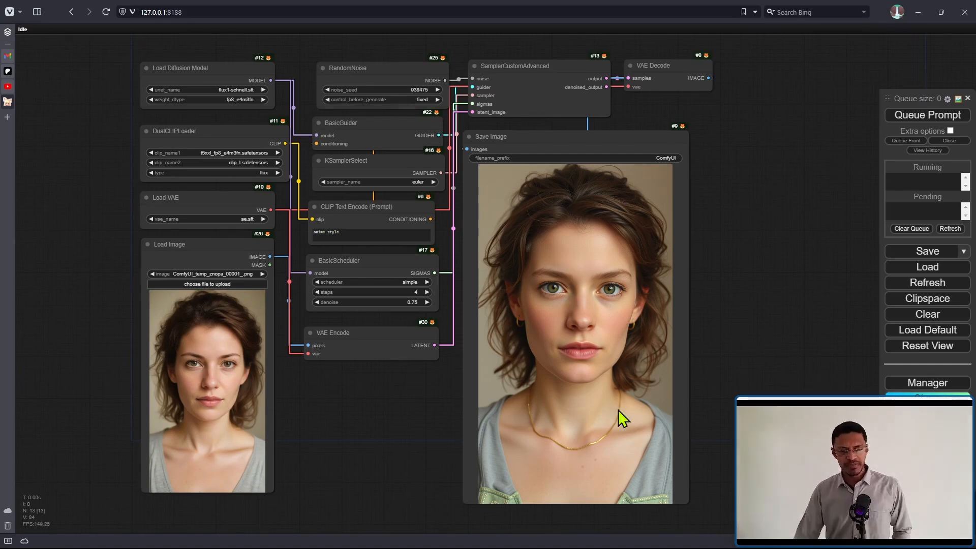
{"action": "mouse_move", "coordinate": [229, 520]}
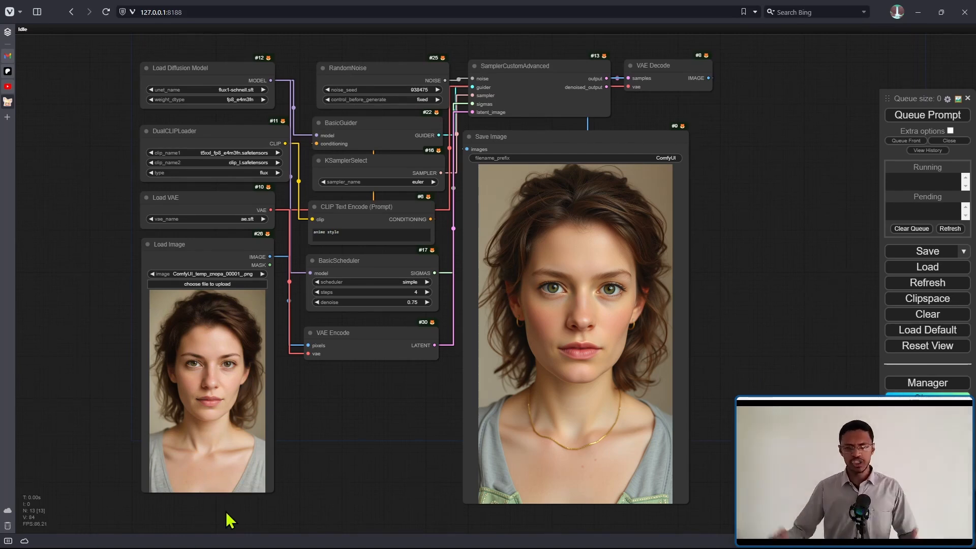
{"action": "mouse_move", "coordinate": [626, 177]}
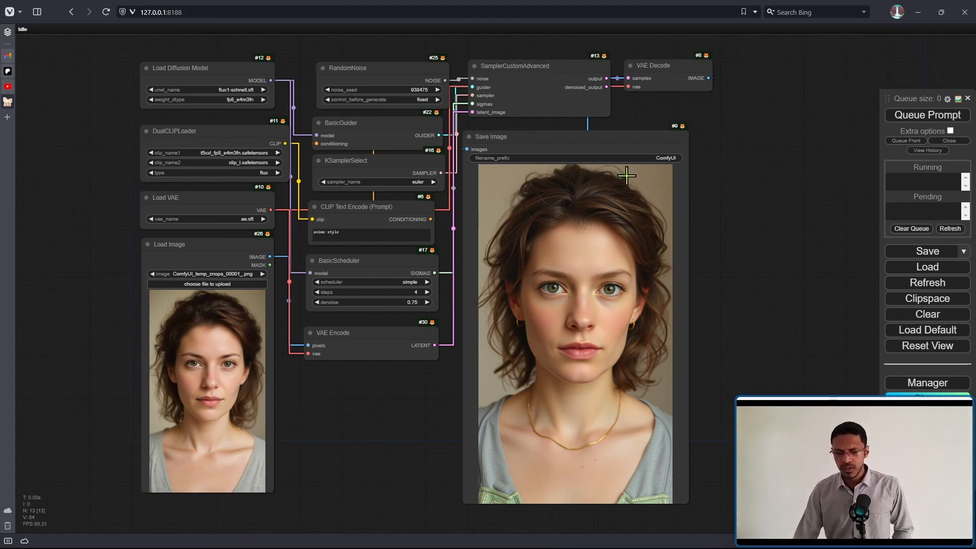
{"action": "mouse_move", "coordinate": [573, 316]}
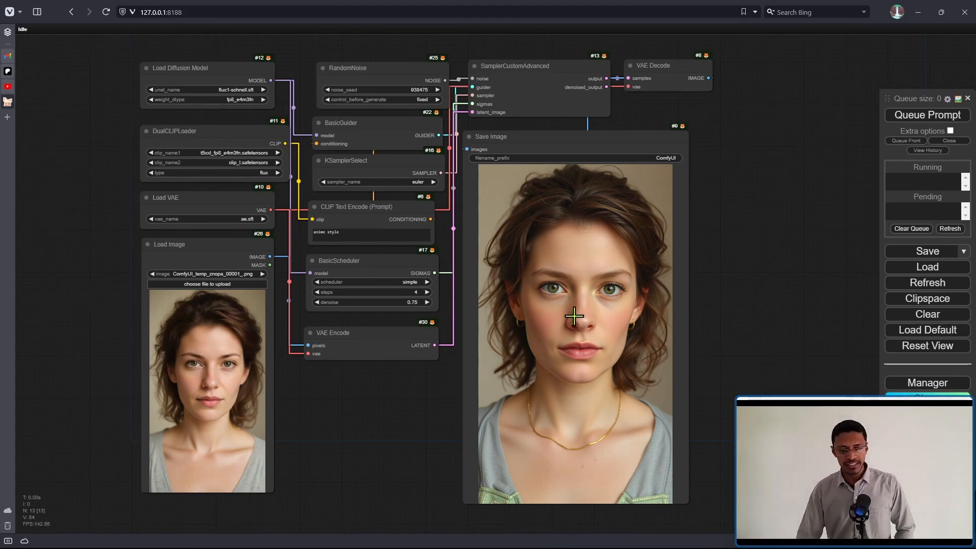
{"action": "mouse_move", "coordinate": [403, 458]}
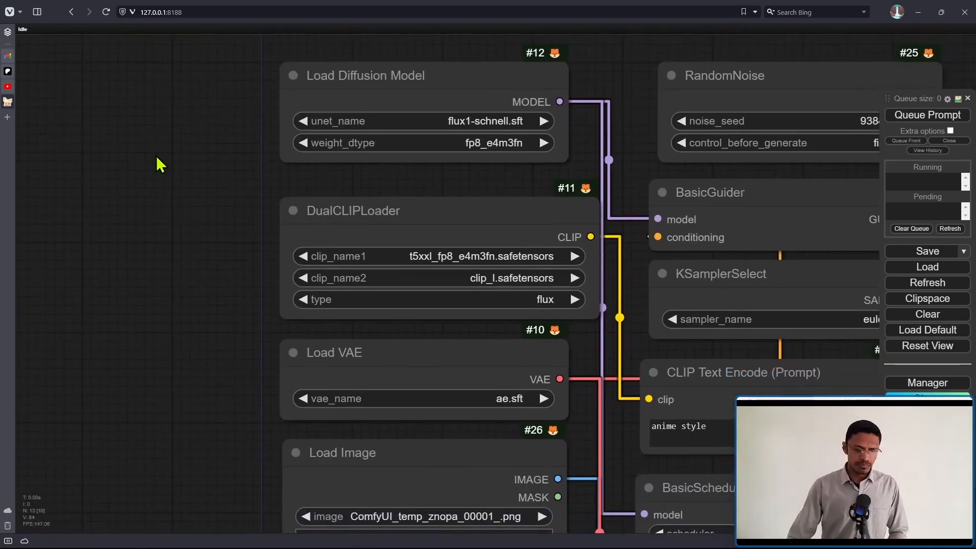
{"action": "mouse_move", "coordinate": [293, 185]}
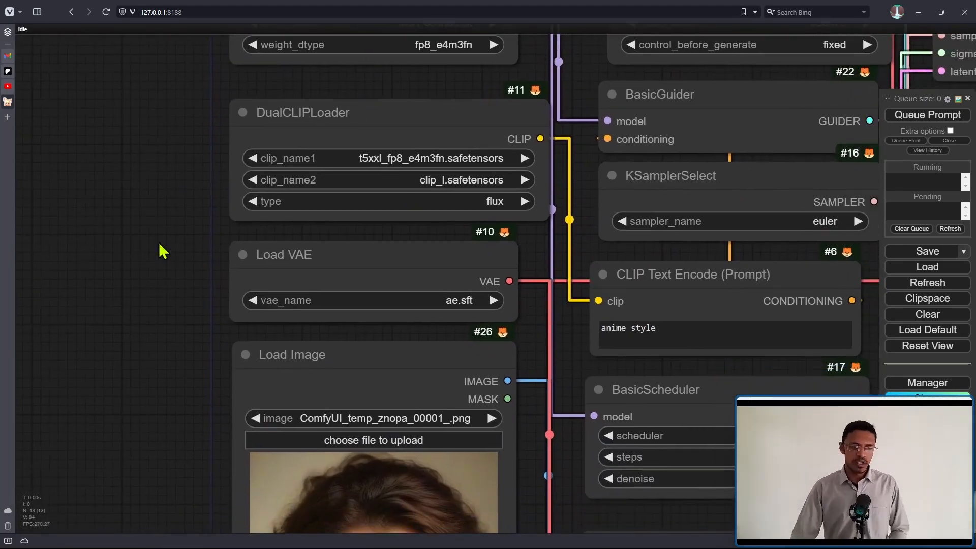
{"action": "scroll", "scroll_direction": "down", "scroll_amount": 3}
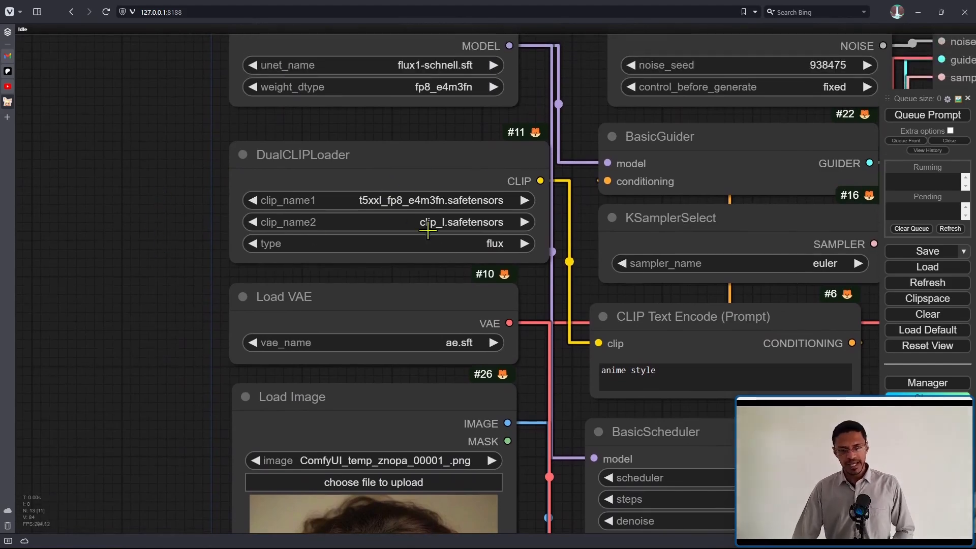
{"action": "mouse_move", "coordinate": [206, 263]}
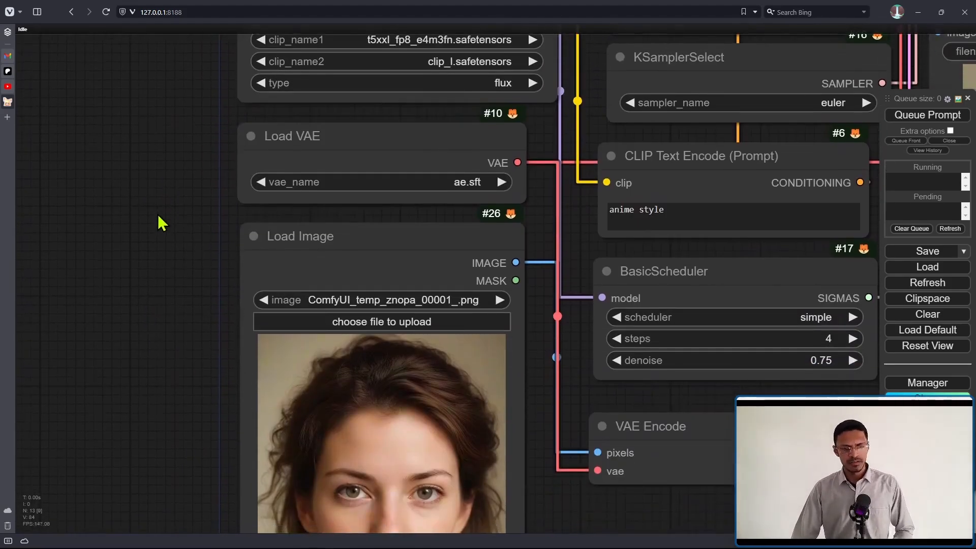
{"action": "mouse_move", "coordinate": [93, 388]}
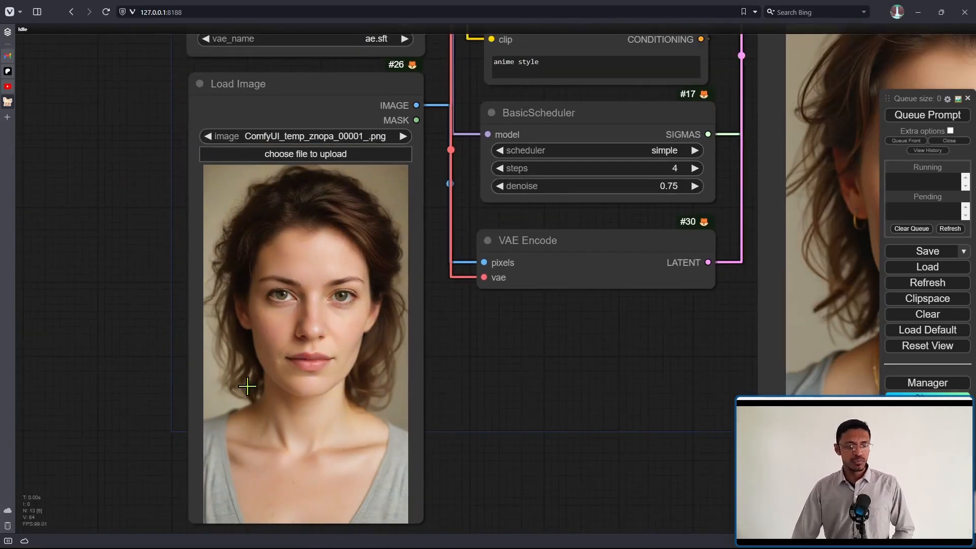
{"action": "mouse_move", "coordinate": [619, 407]}
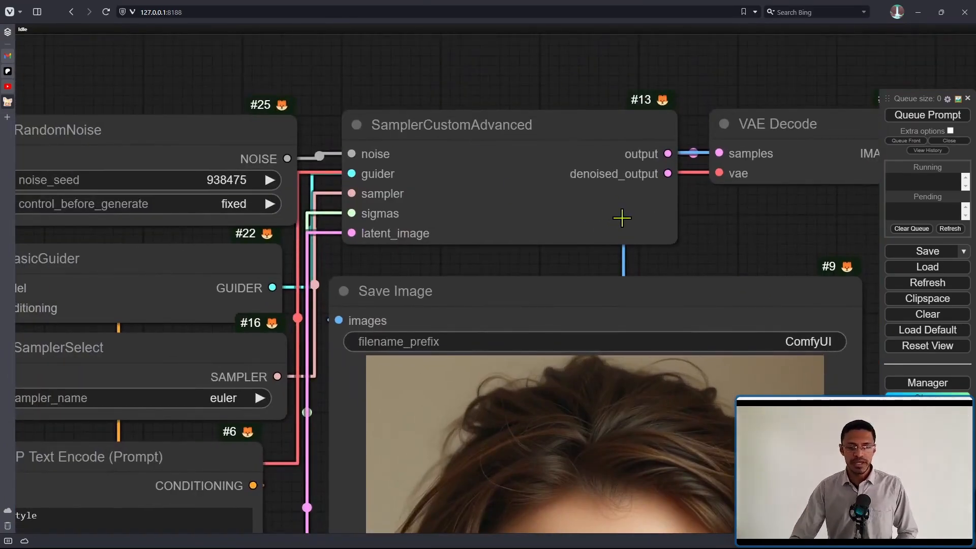
{"action": "mouse_move", "coordinate": [417, 259]}
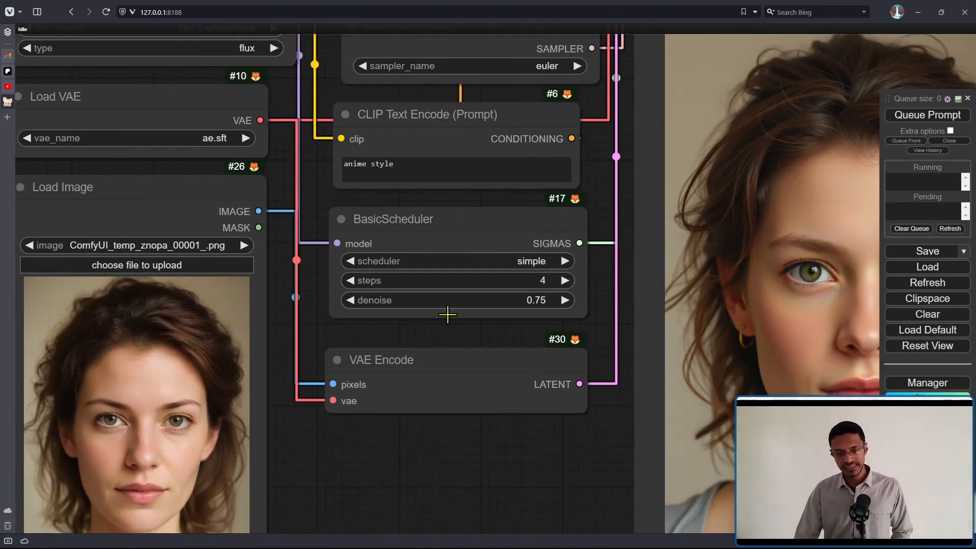
{"action": "mouse_move", "coordinate": [565, 336]}
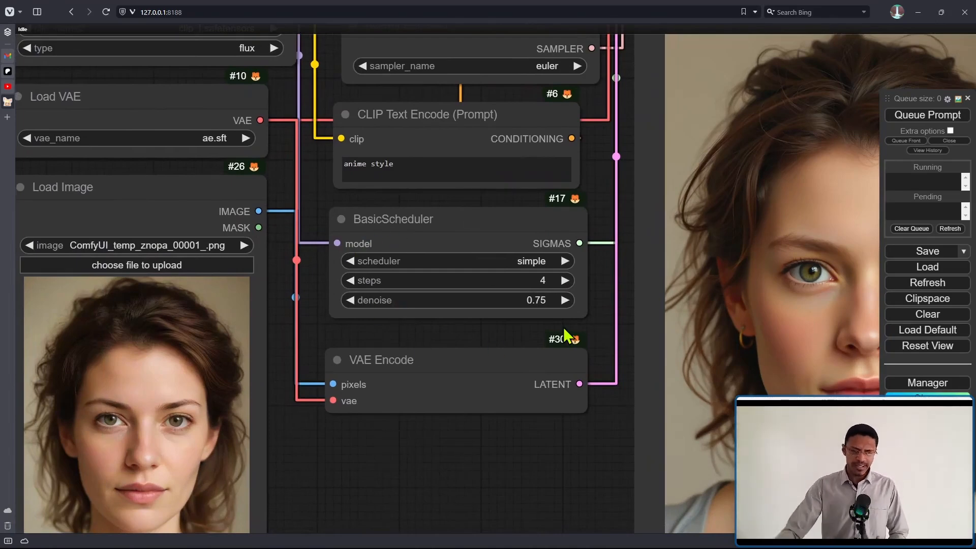
{"action": "mouse_move", "coordinate": [498, 316]}
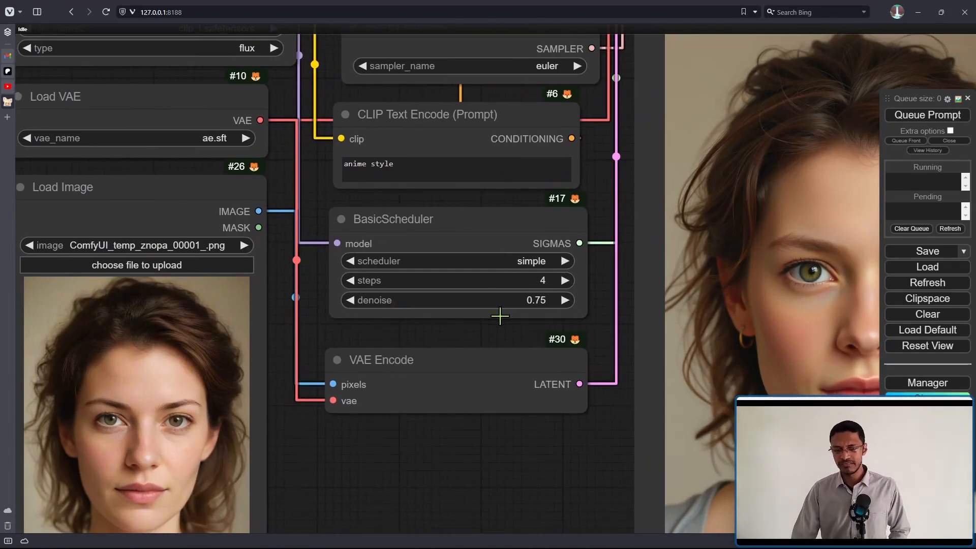
{"action": "mouse_move", "coordinate": [569, 357]}
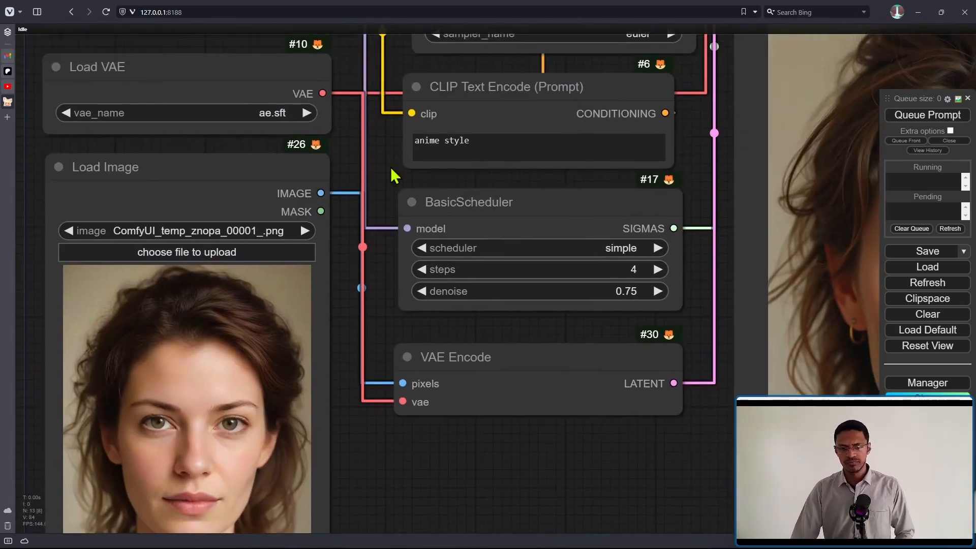
{"action": "scroll", "scroll_direction": "down", "scroll_amount": 3}
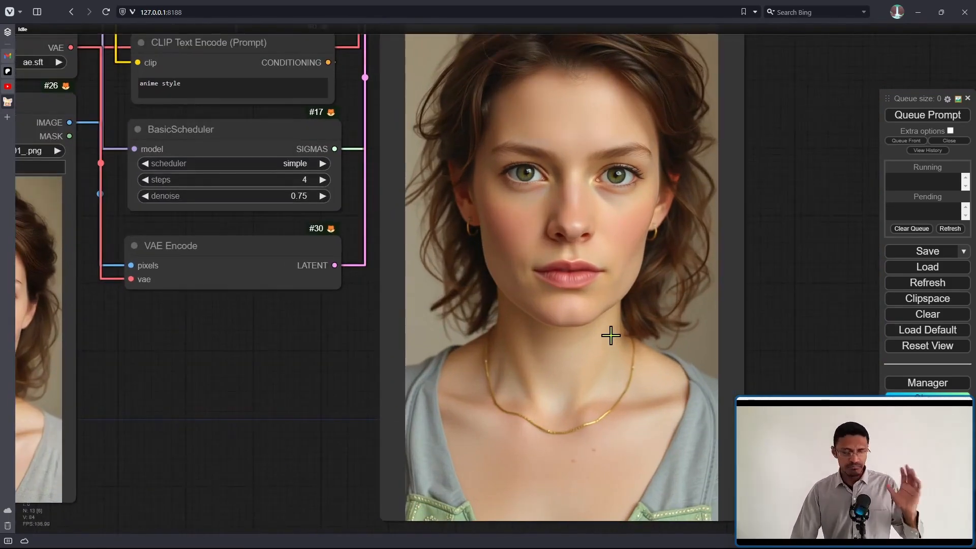
{"action": "scroll", "scroll_direction": "down", "scroll_amount": 3}
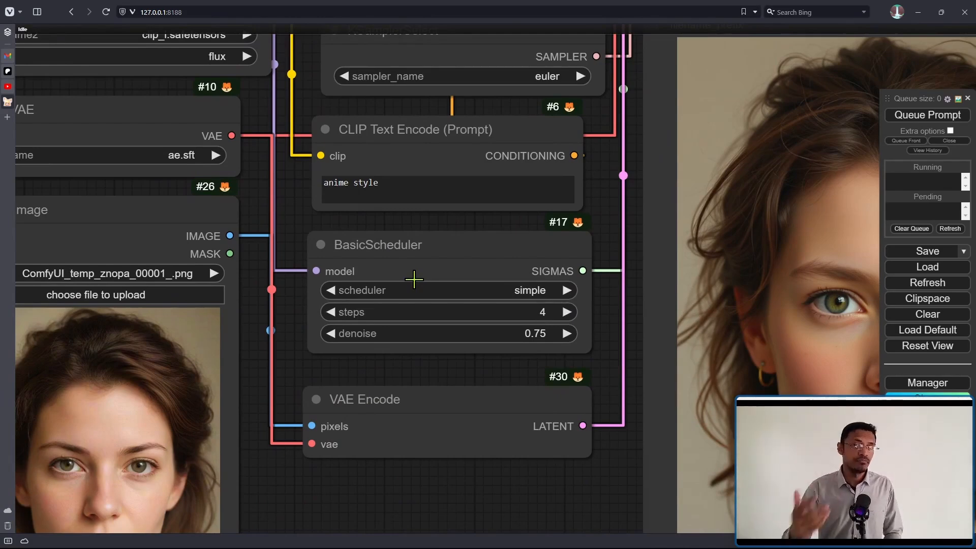
{"action": "mouse_move", "coordinate": [413, 333]}
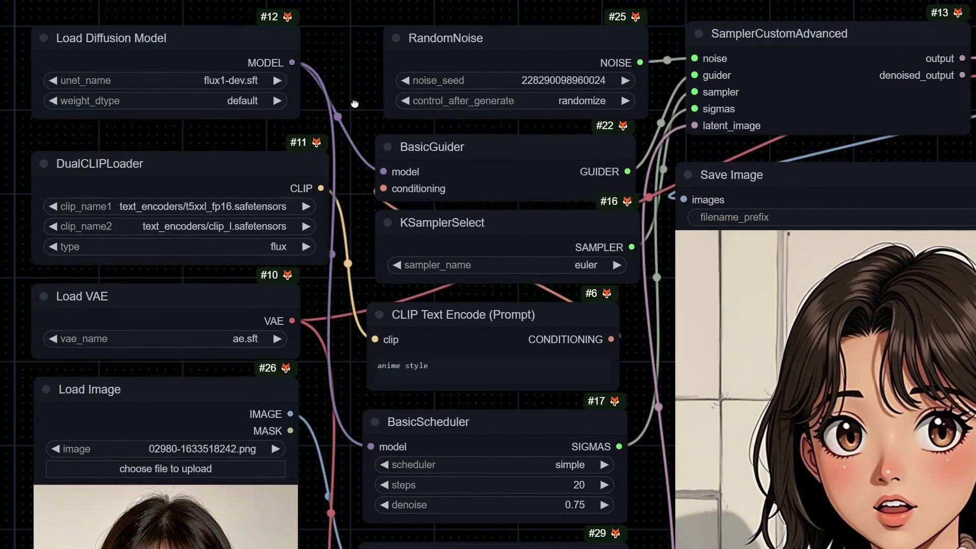
{"action": "mouse_move", "coordinate": [622, 192]}
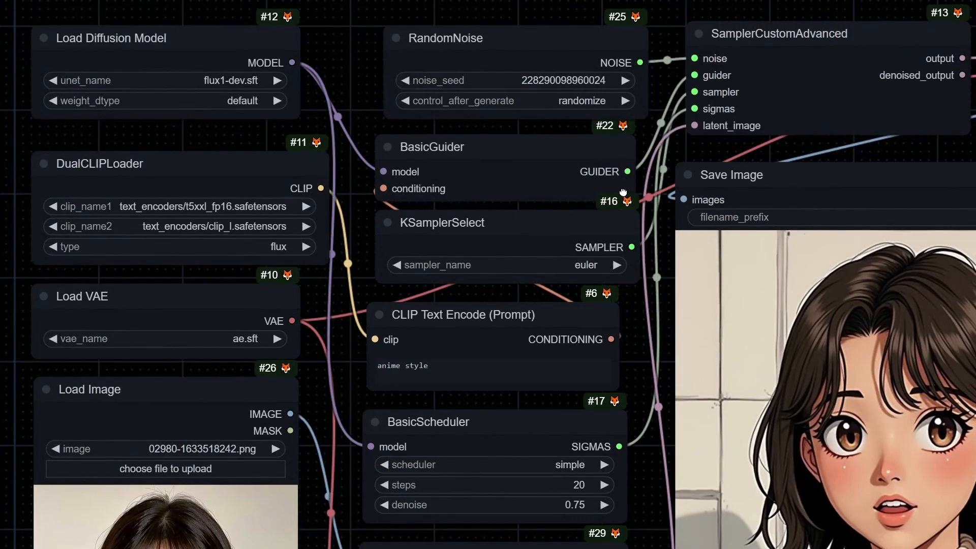
{"action": "scroll", "scroll_direction": "down", "scroll_amount": 3}
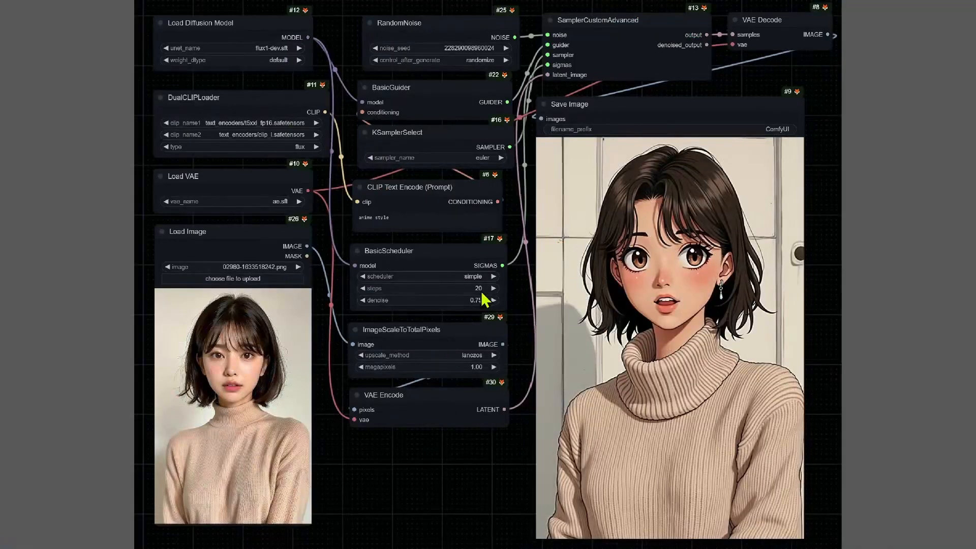